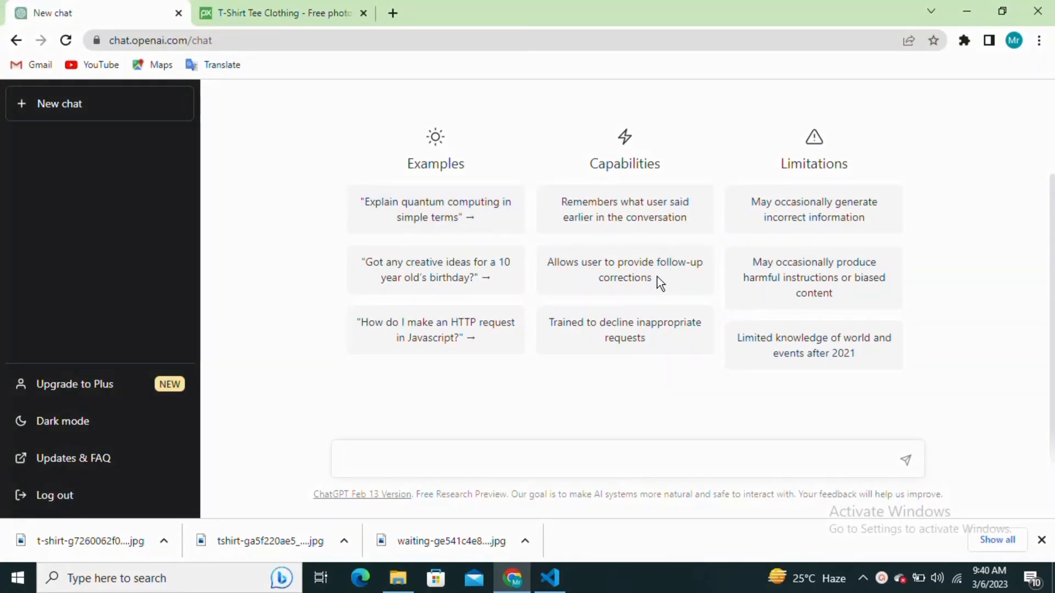
# - Draft the prompt 'create a e-commerce website by html, CSS, and JavaScript with Example'
pyautogui.click(625, 458)
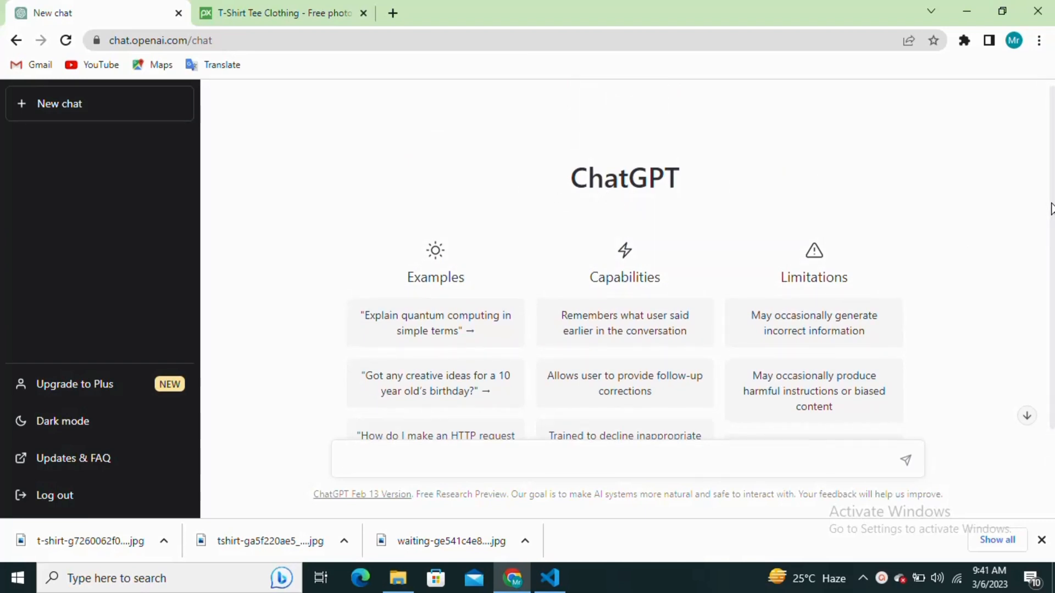
pyautogui.scroll(-3)
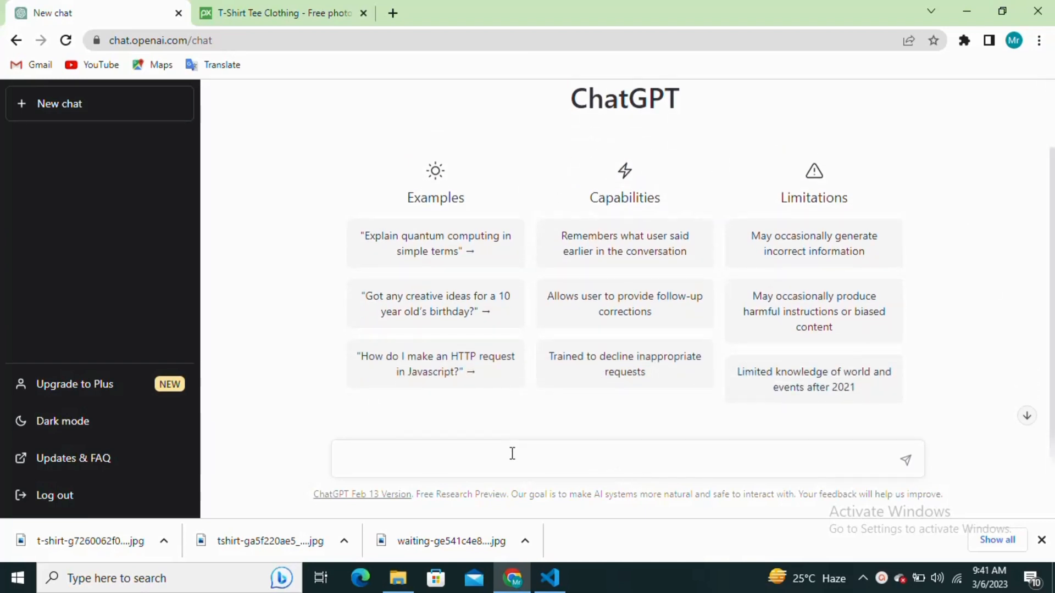
pyautogui.write('create a e-commerce website by html, CSS, and JavaScript with Example')
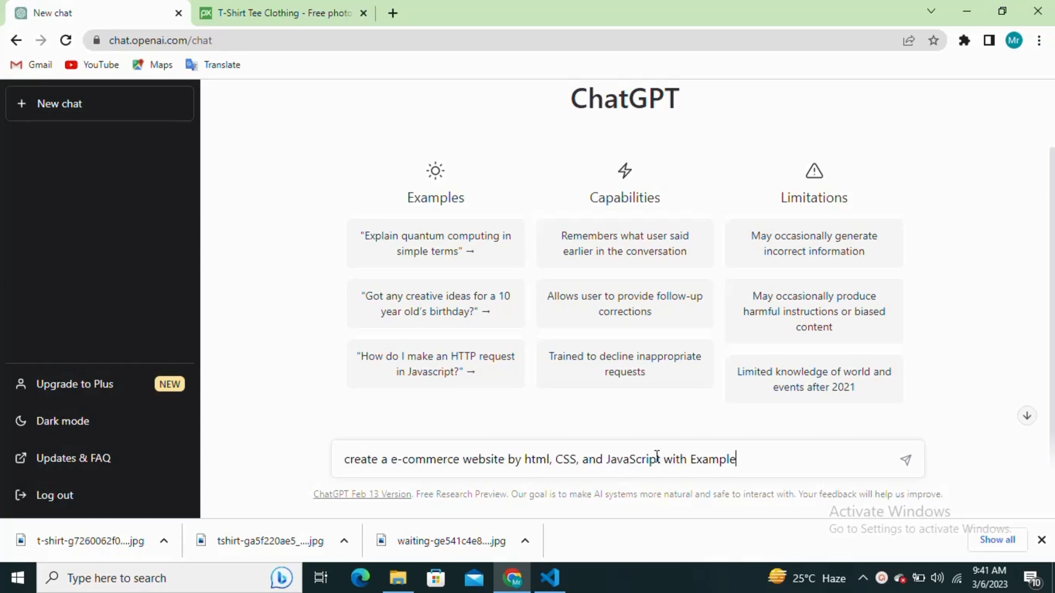
# - Send the e-commerce request and copy the HTML code from the reply into the editor
pyautogui.click(904, 459)
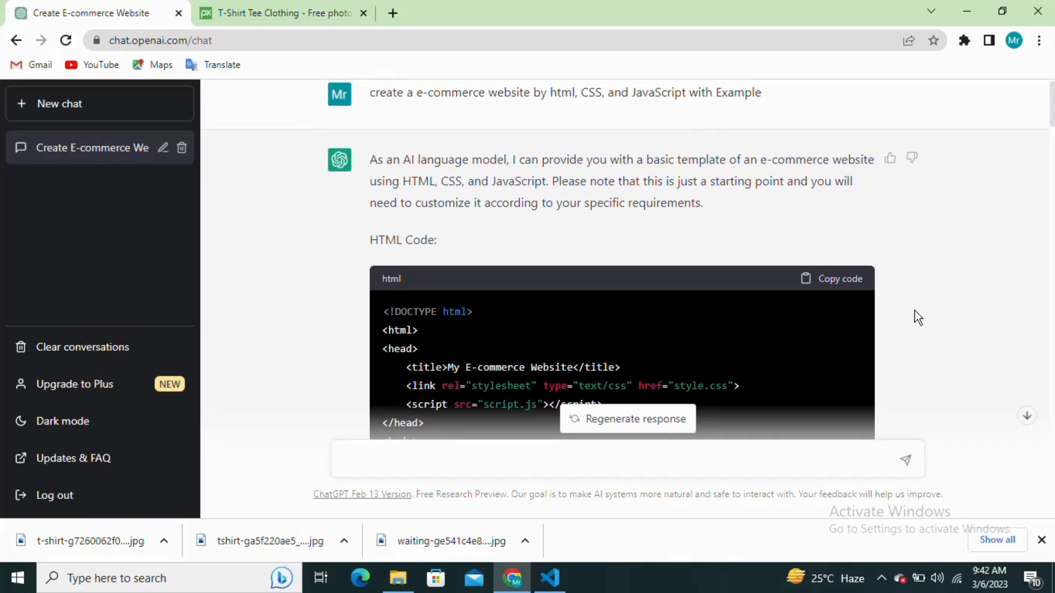
pyautogui.click(840, 279)
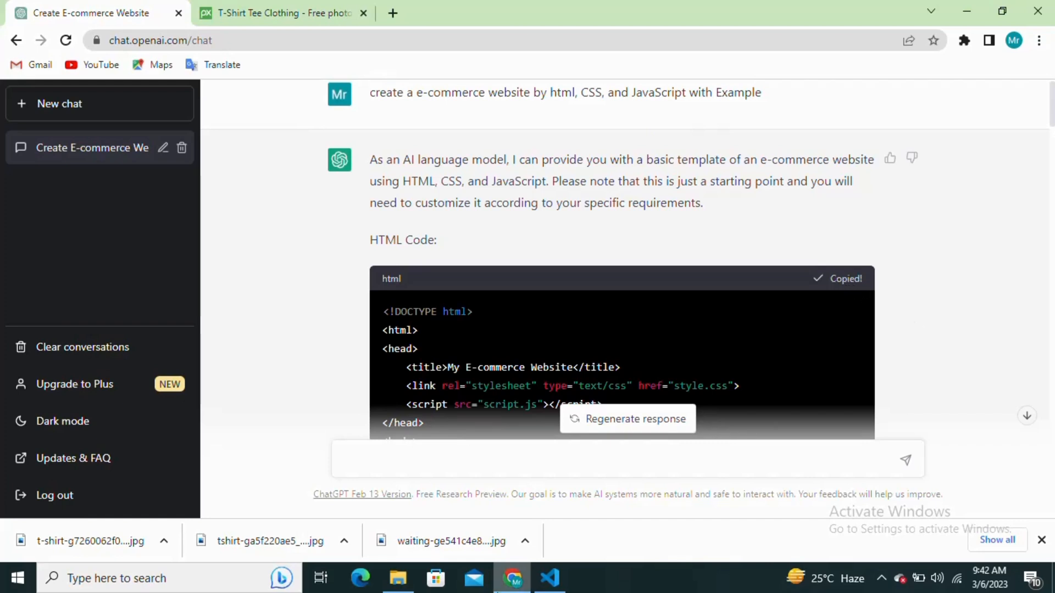
pyautogui.click(549, 578)
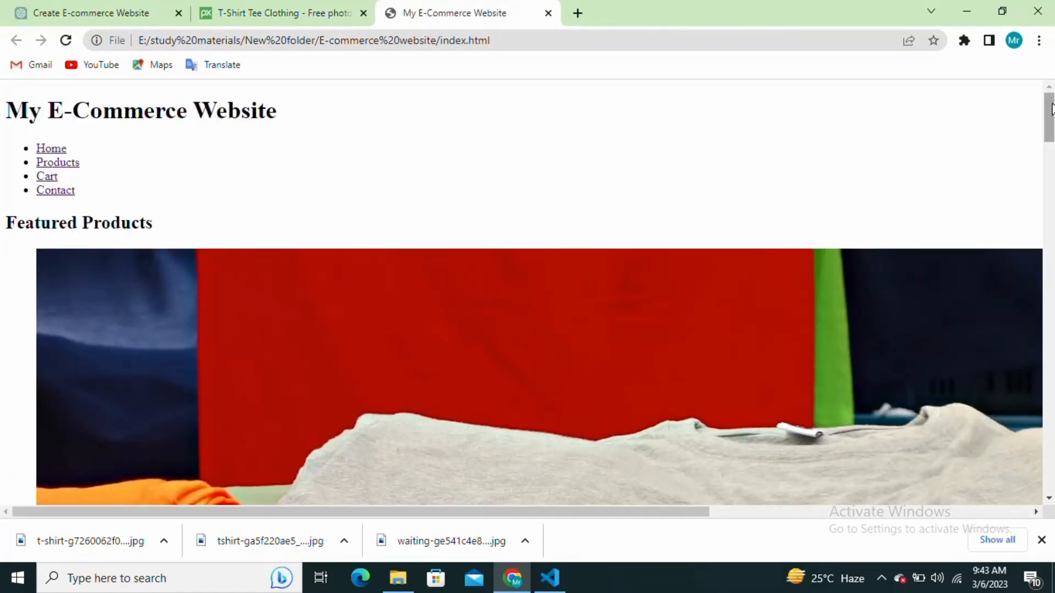
# - Check the unstyled store page through Product 3 and the footer, then return to ChatGPT
pyautogui.scroll(-3)
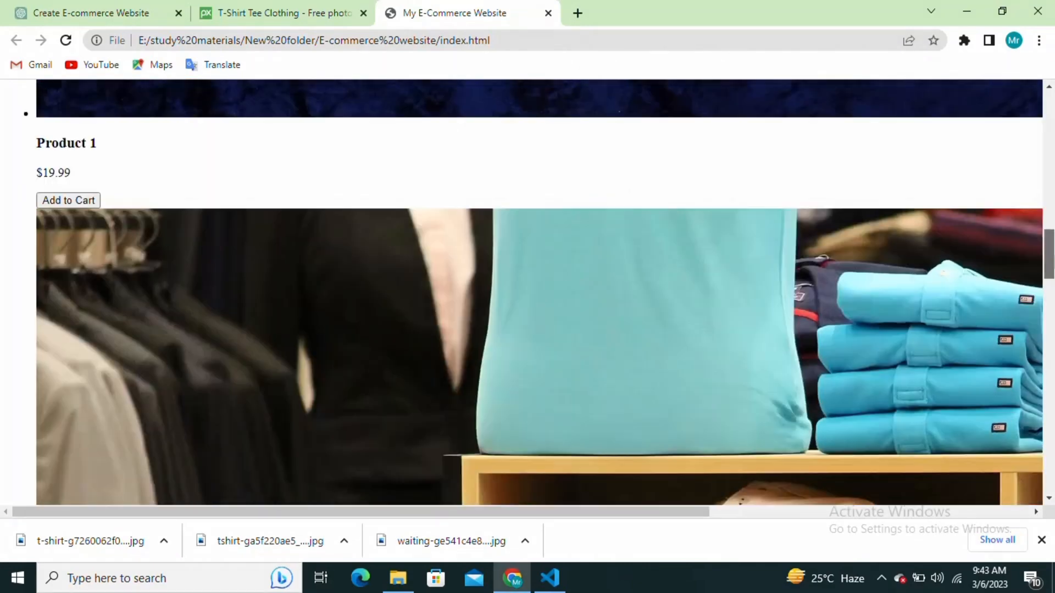
pyautogui.scroll(-3)
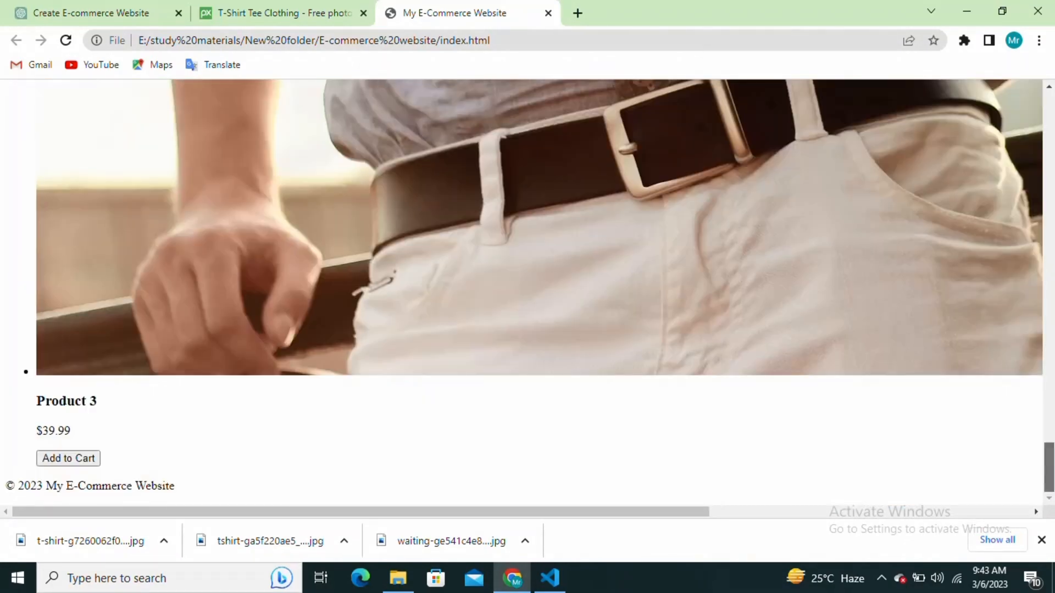
pyautogui.scroll(3)
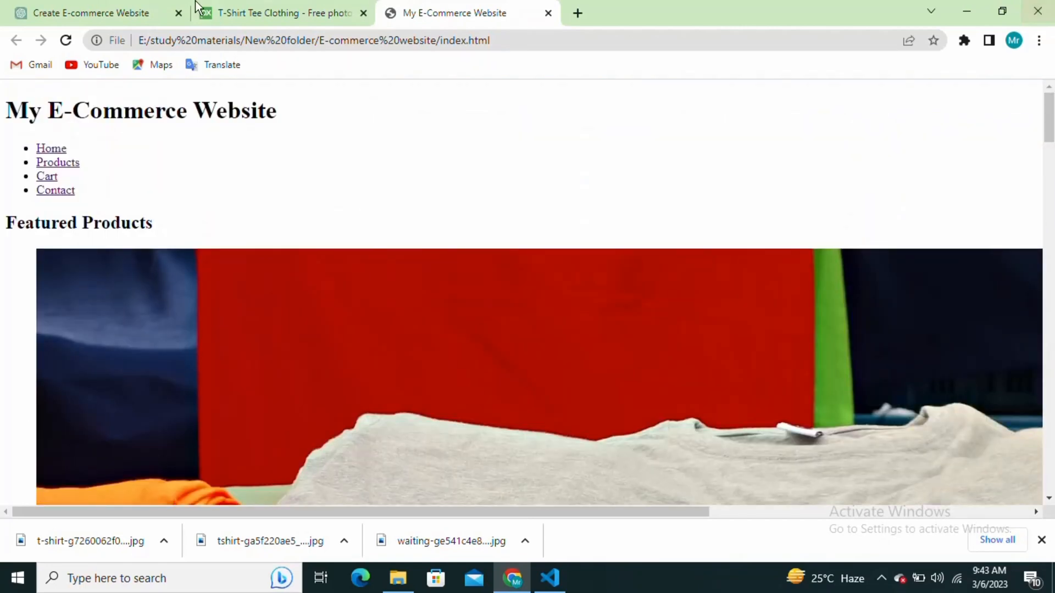
pyautogui.click(91, 13)
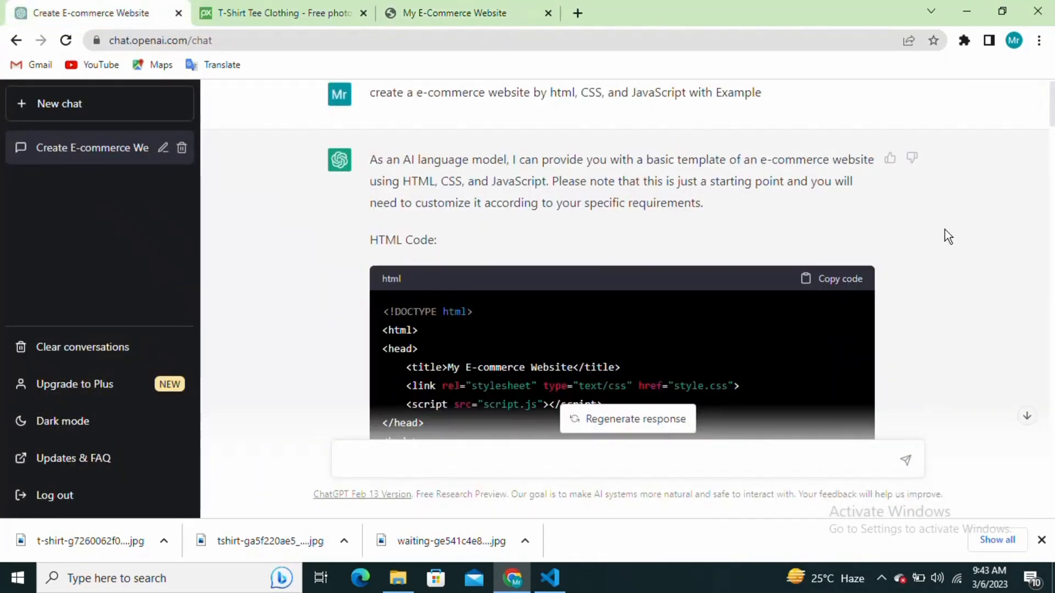
# - Copy the reply's CSS block into style.css and come back to the ChatGPT reply
pyautogui.scroll(-3)
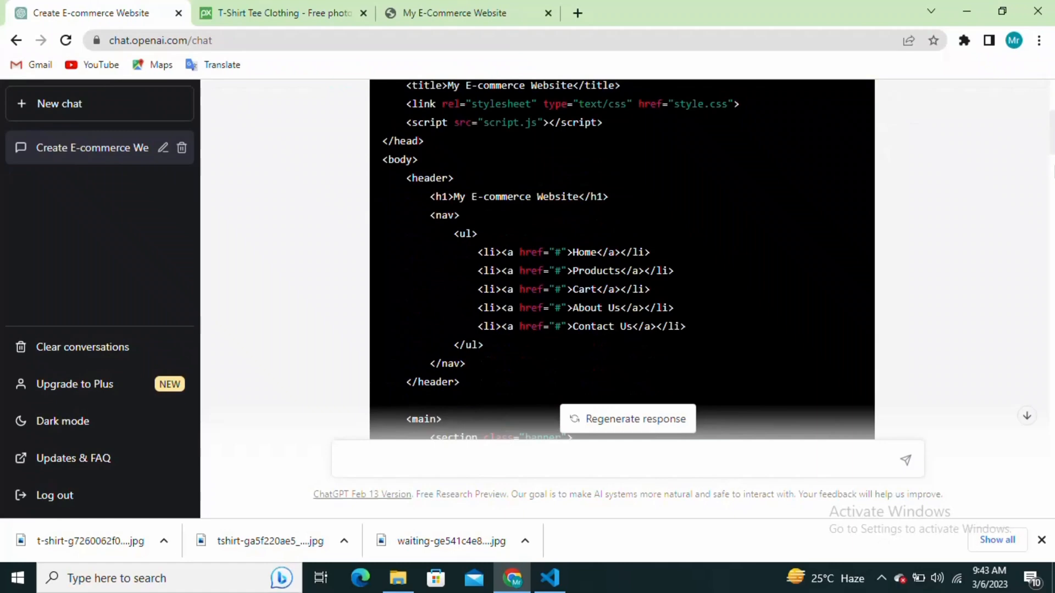
pyautogui.scroll(-3)
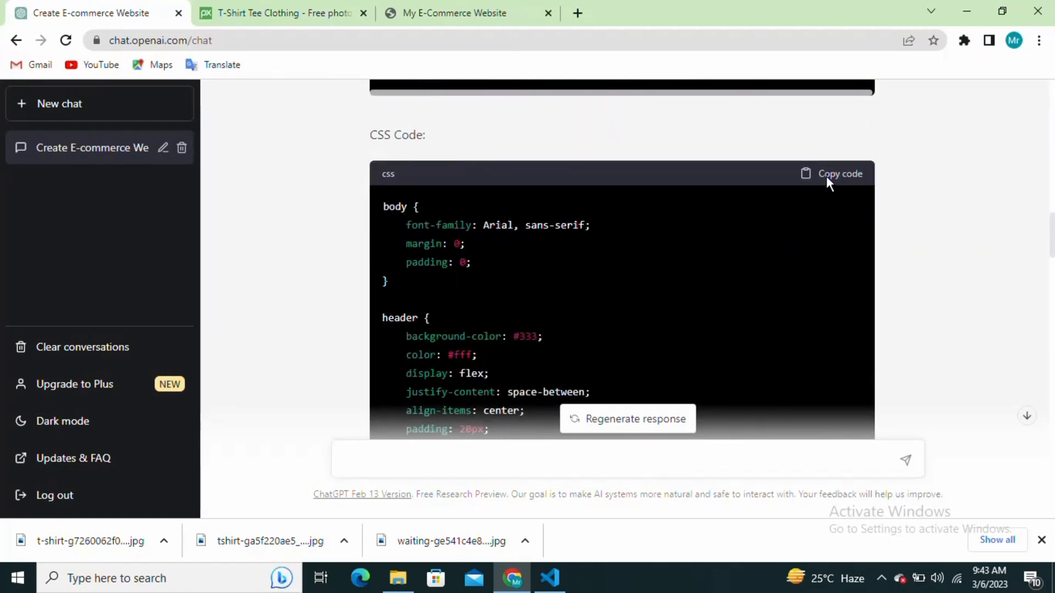
pyautogui.moveTo(392, 158)
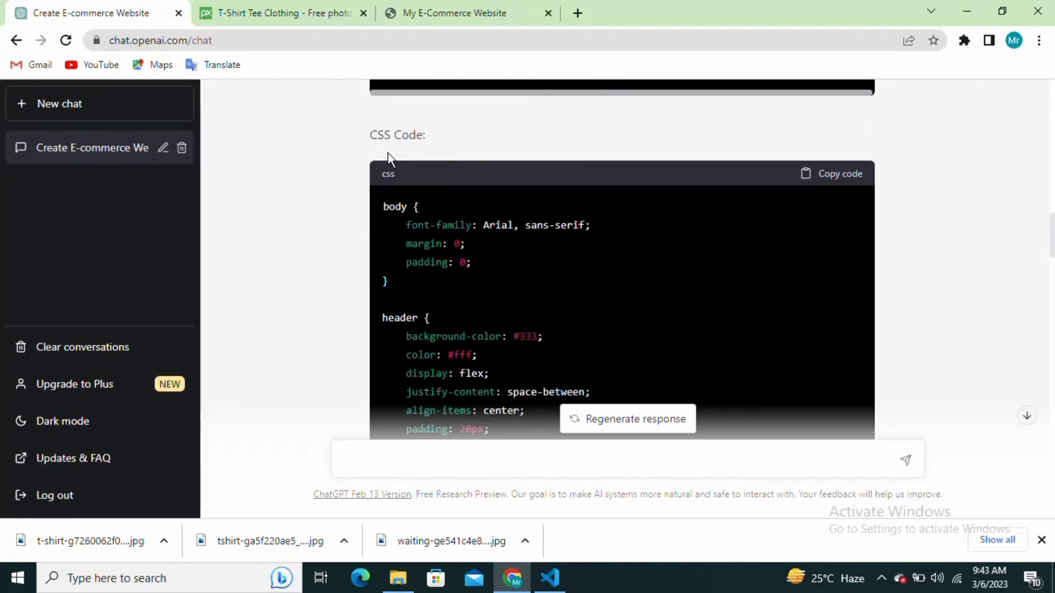
pyautogui.click(839, 174)
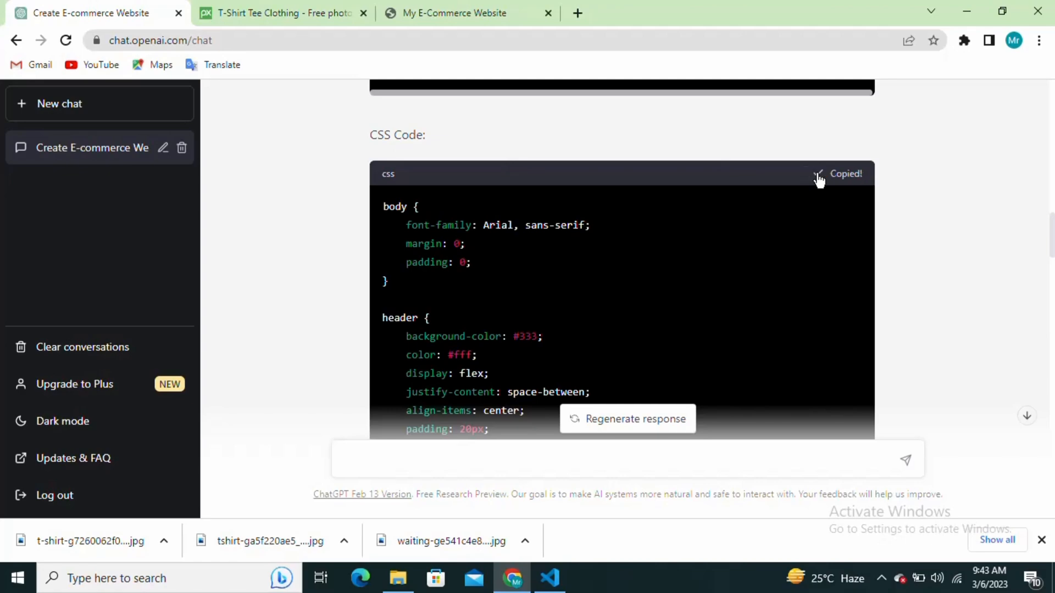
pyautogui.click(550, 577)
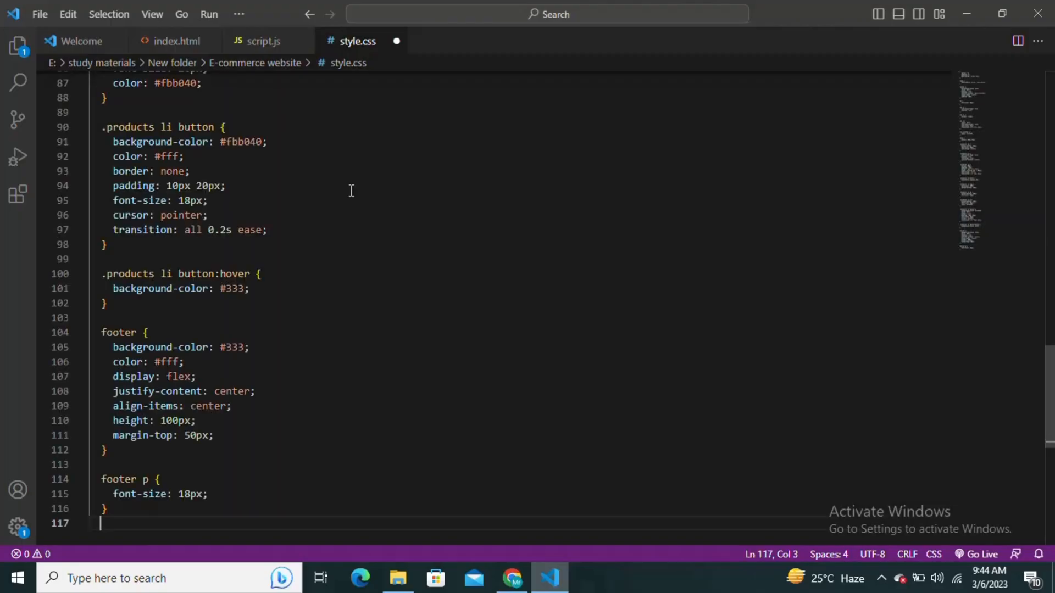
pyautogui.click(512, 578)
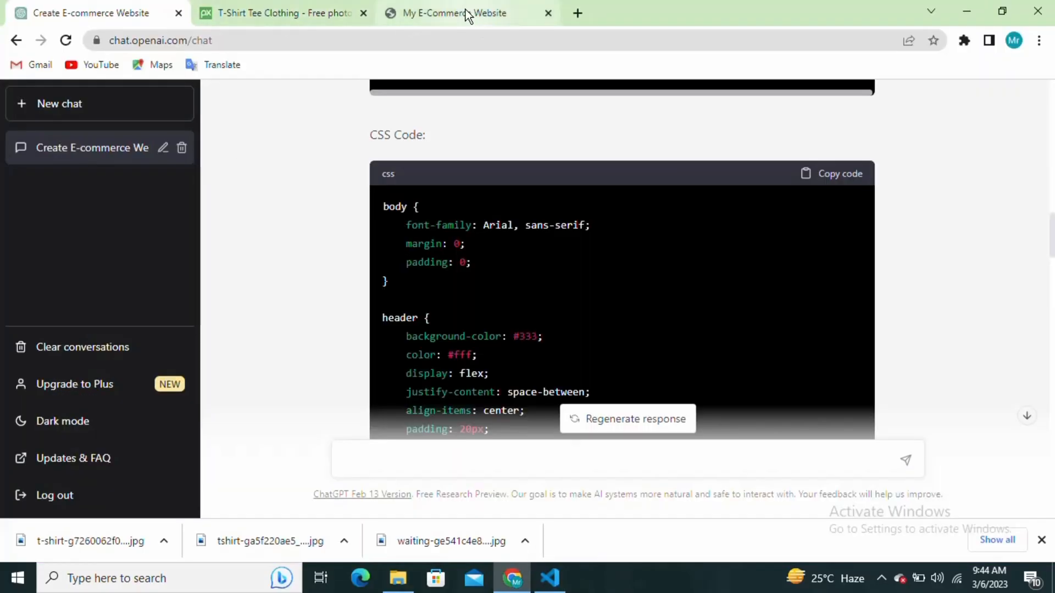
# - View the styled store page with its dark header and product cards, then return to ChatGPT
pyautogui.click(454, 13)
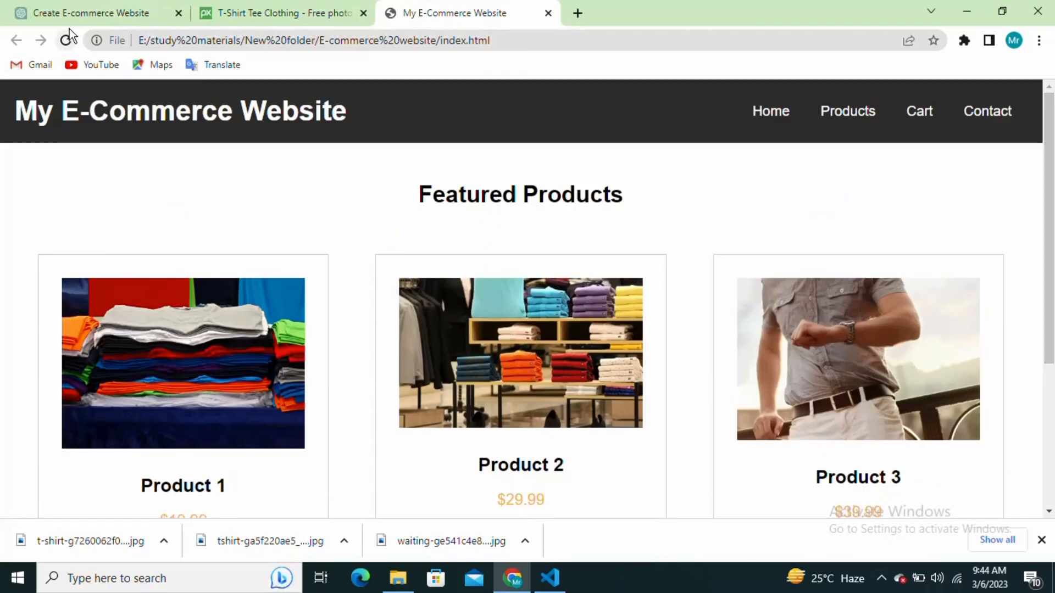
pyautogui.click(90, 12)
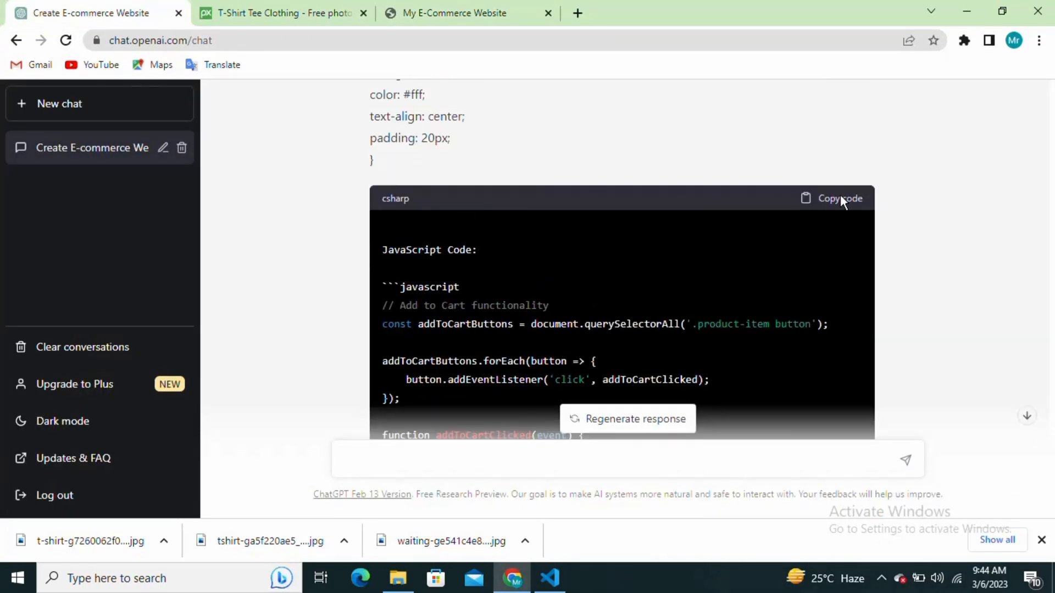
# - Paste the Add to Cart JavaScript into script.js and reload the store page
pyautogui.click(550, 578)
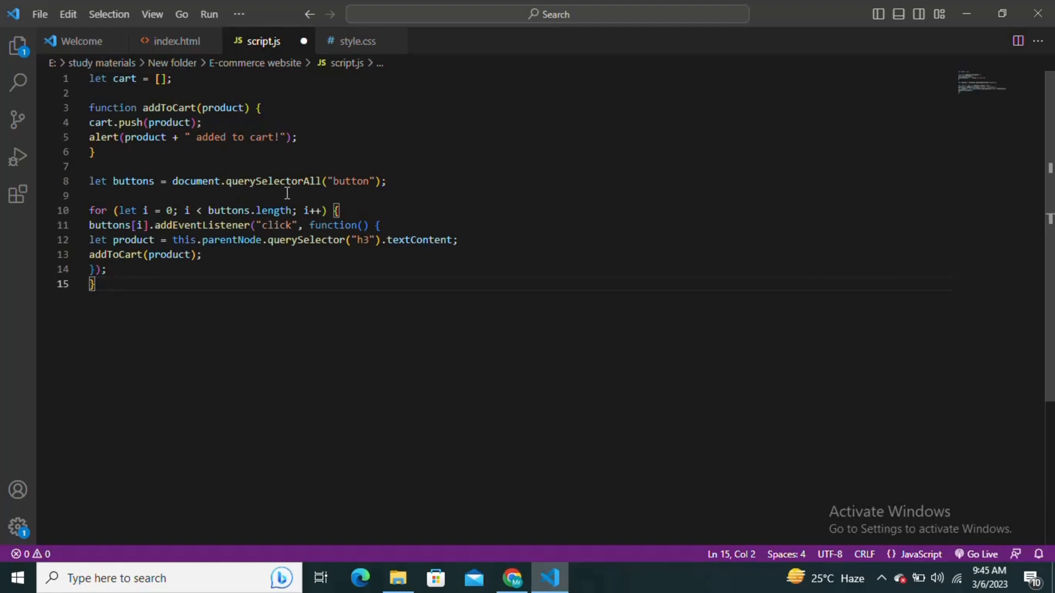
pyautogui.click(175, 41)
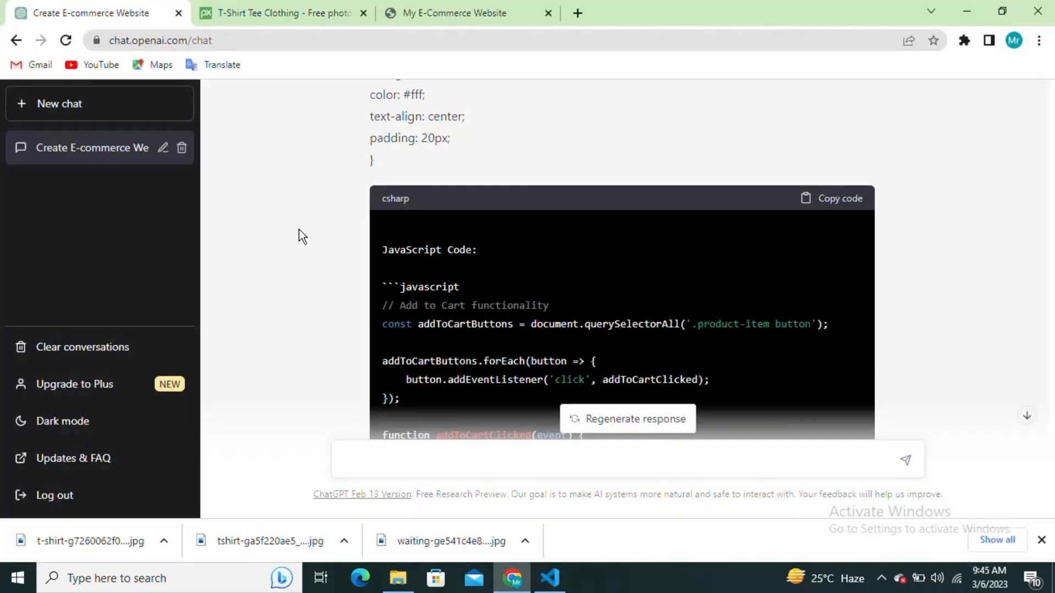
pyautogui.click(454, 12)
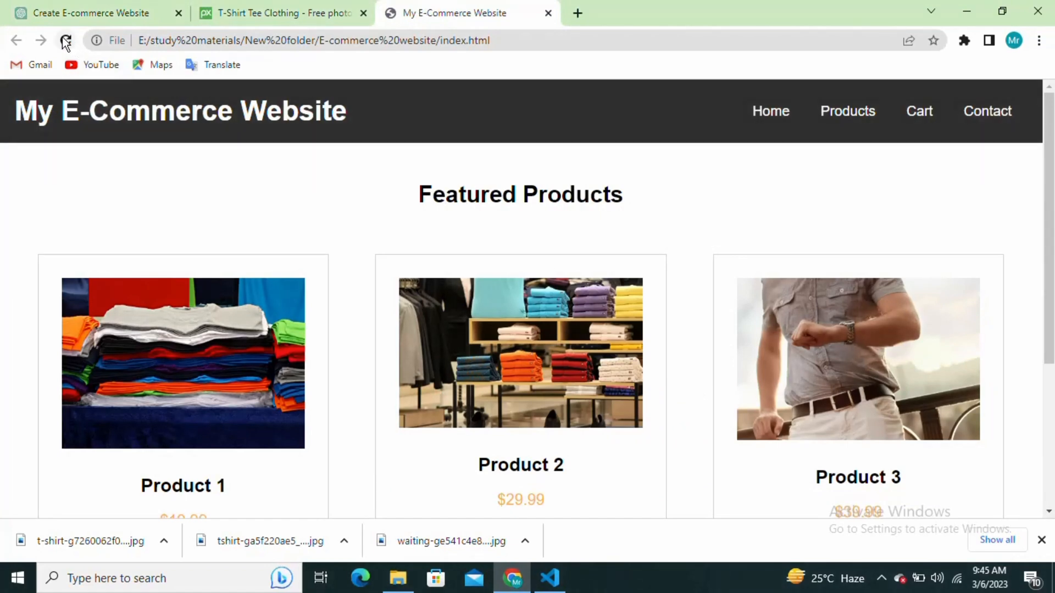
# - Add Product 1 to the cart and dismiss its added-to-cart alert
pyautogui.scroll(-3)
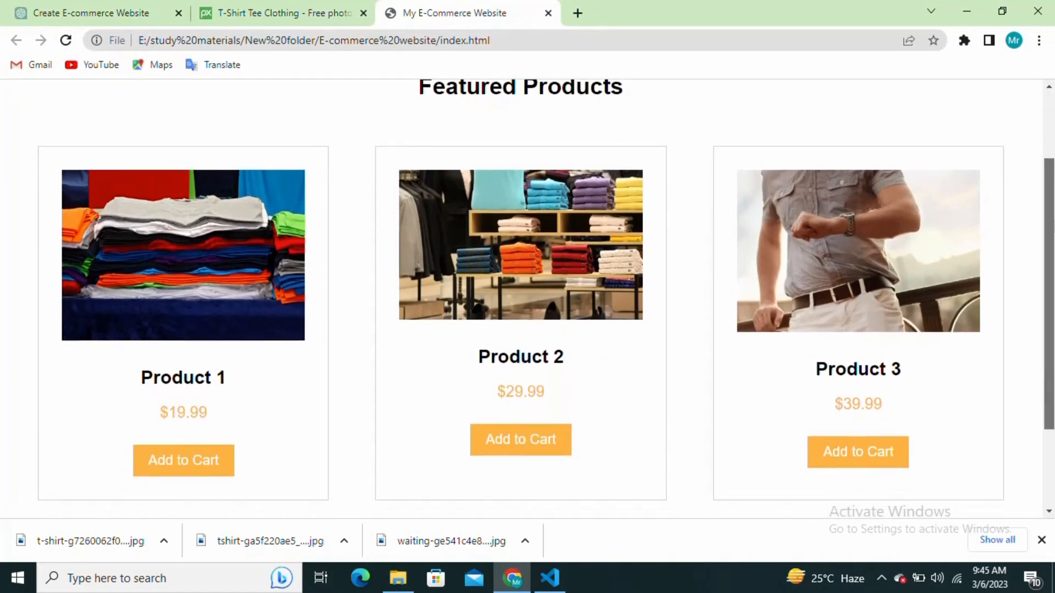
pyautogui.click(182, 460)
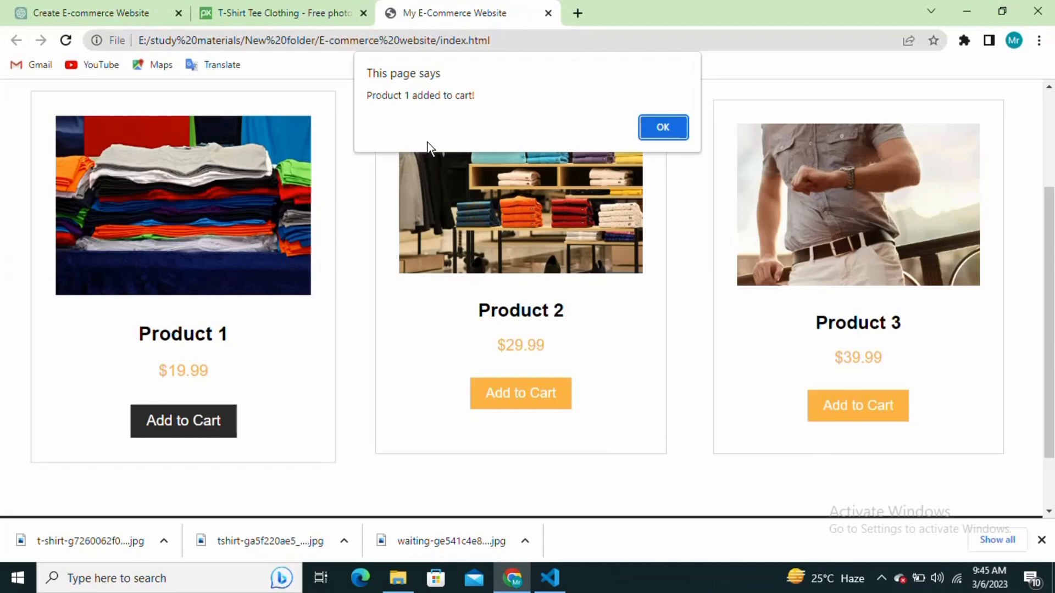
pyautogui.click(662, 127)
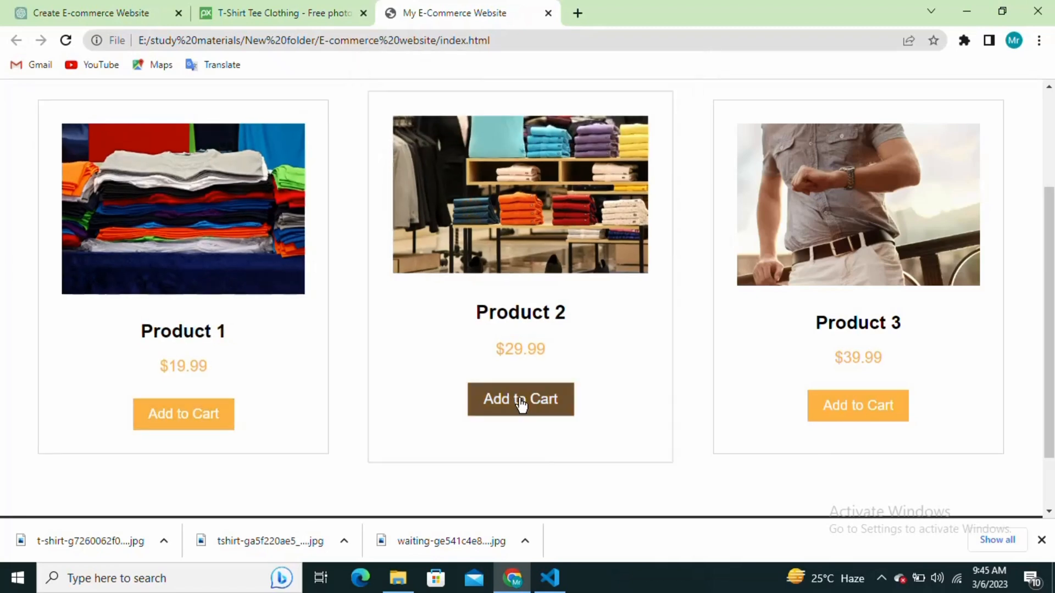